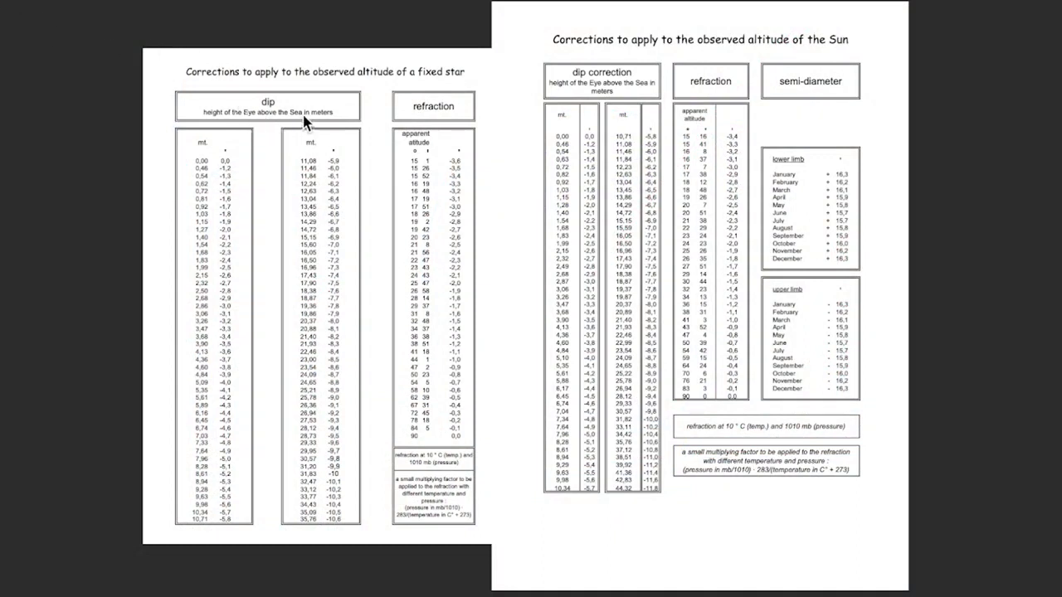
mouse_move(40, 252)
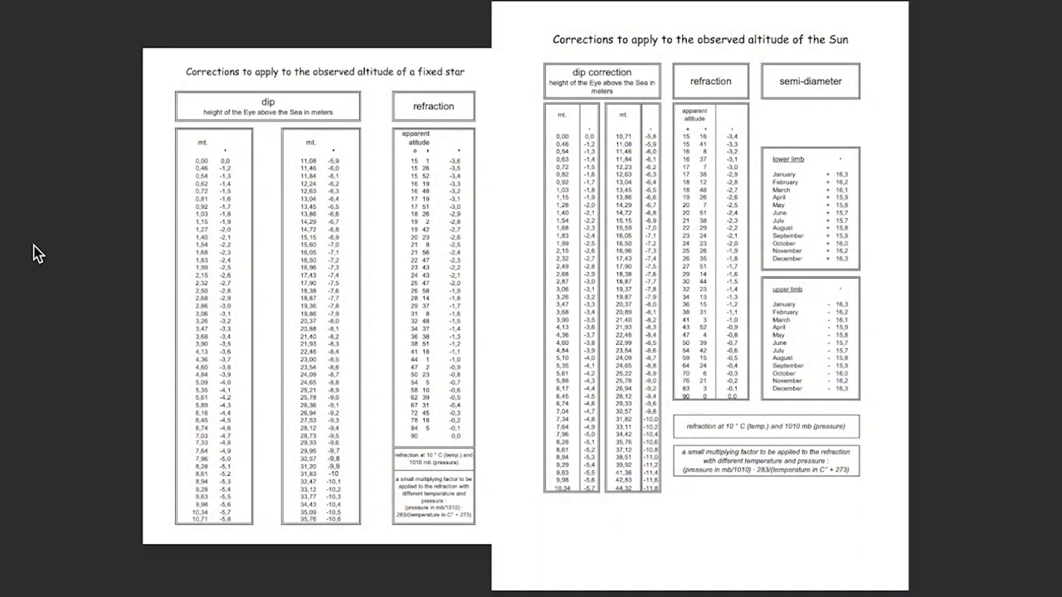